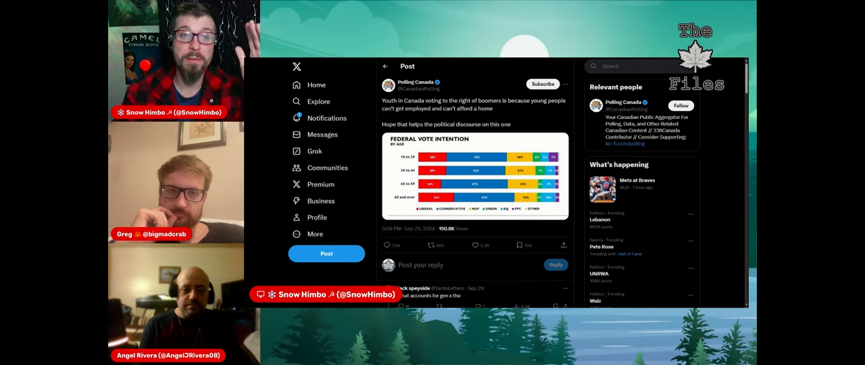
# Step: Open the Polling Canada profile and scroll its posts to the federal polling chart
pyautogui.click(415, 83)
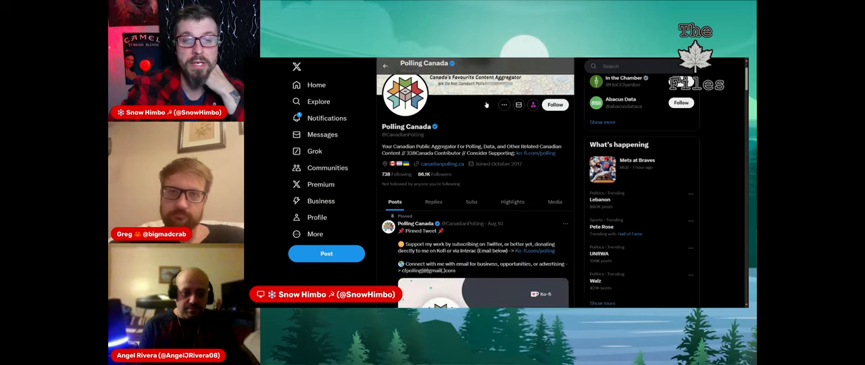
pyautogui.scroll(-3)
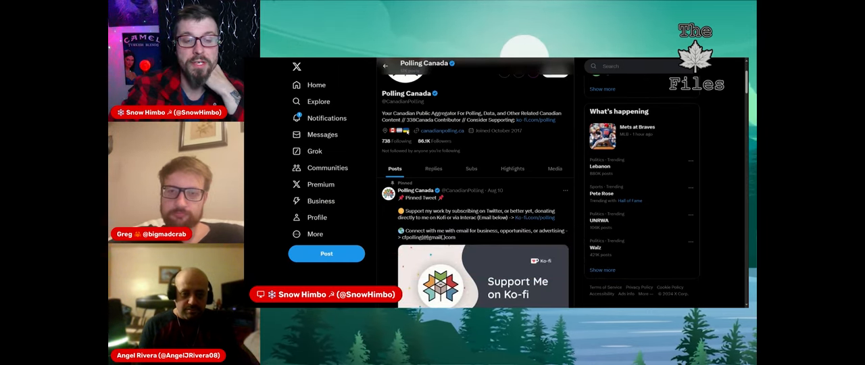
pyautogui.scroll(-3)
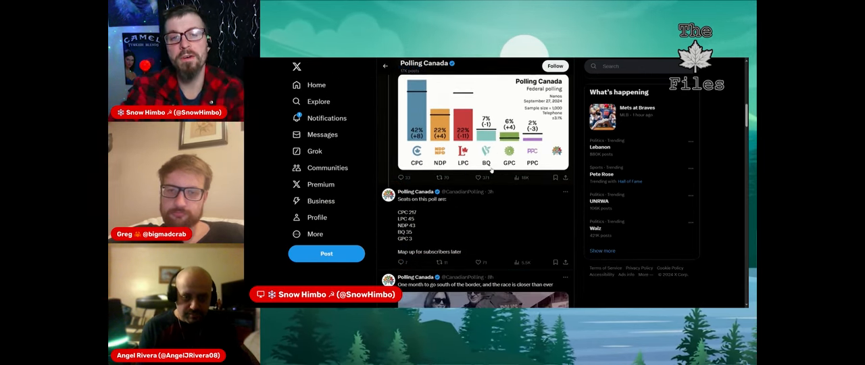
pyautogui.scroll(-3)
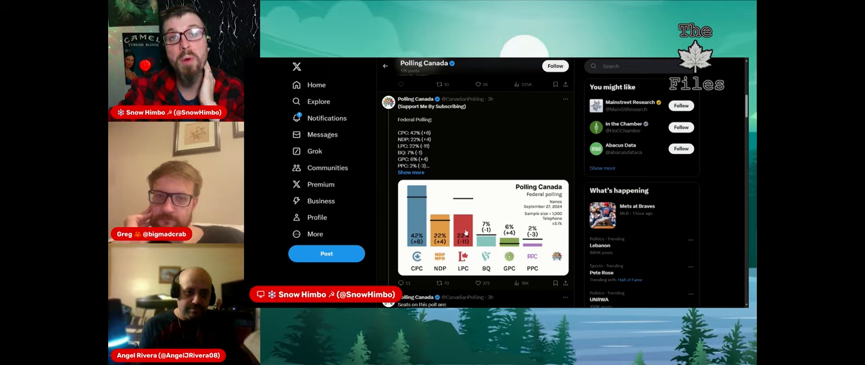
pyautogui.scroll(-3)
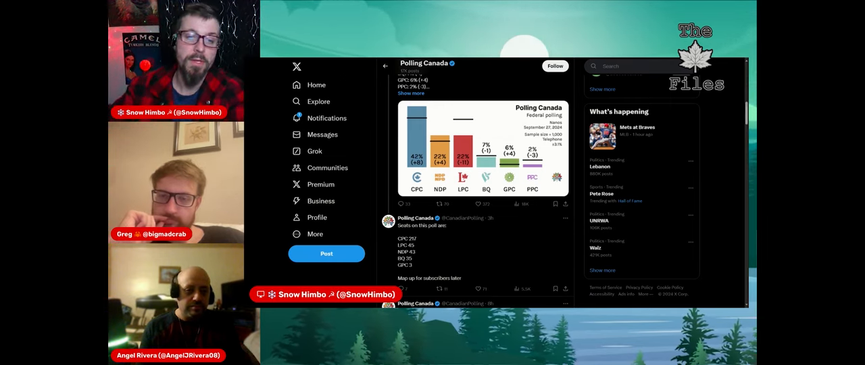
# Step: Scroll the Polling Canada feed down to the CTV News post on Austria's Freedom Party
pyautogui.scroll(-3)
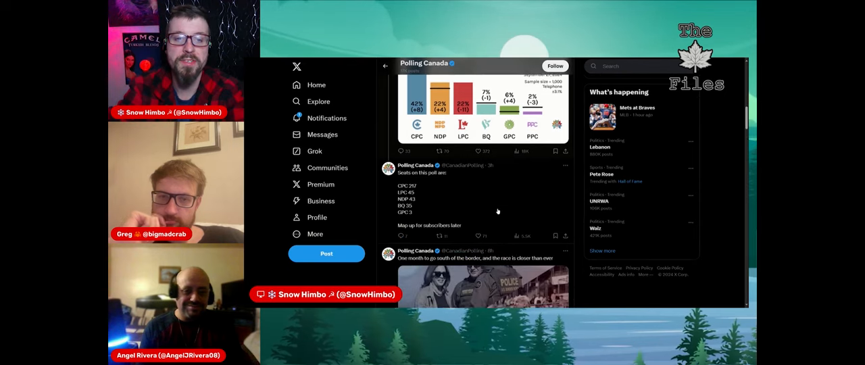
pyautogui.scroll(-3)
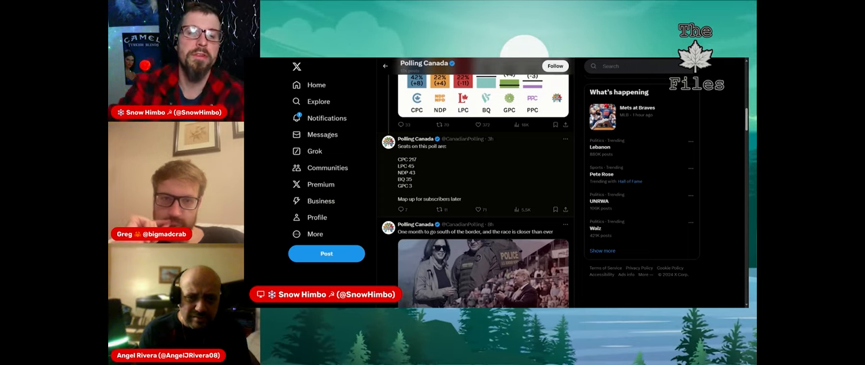
pyautogui.scroll(-3)
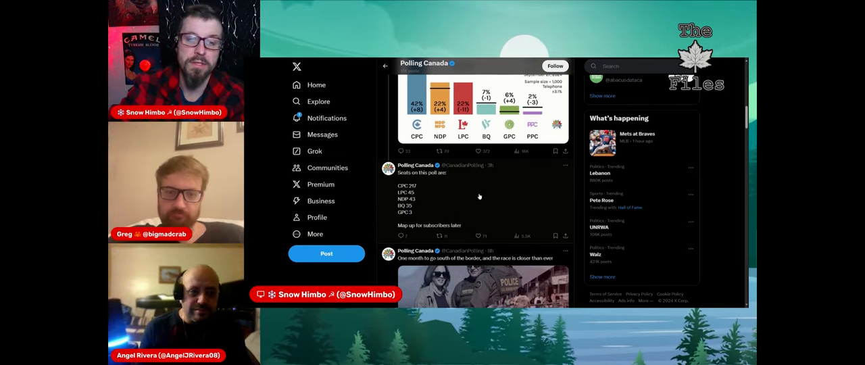
pyautogui.scroll(-3)
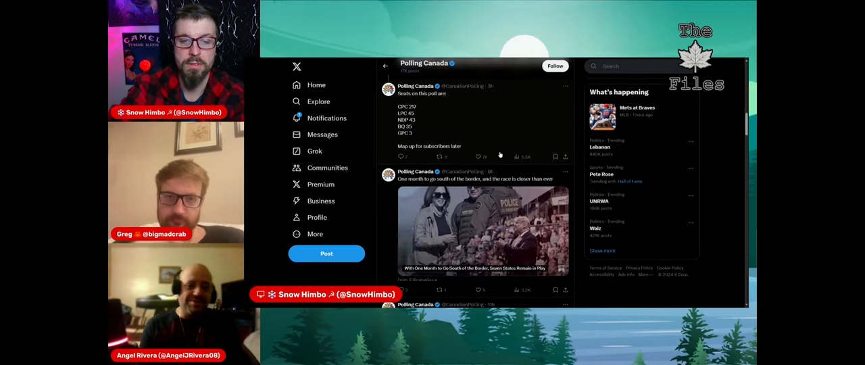
pyautogui.scroll(-3)
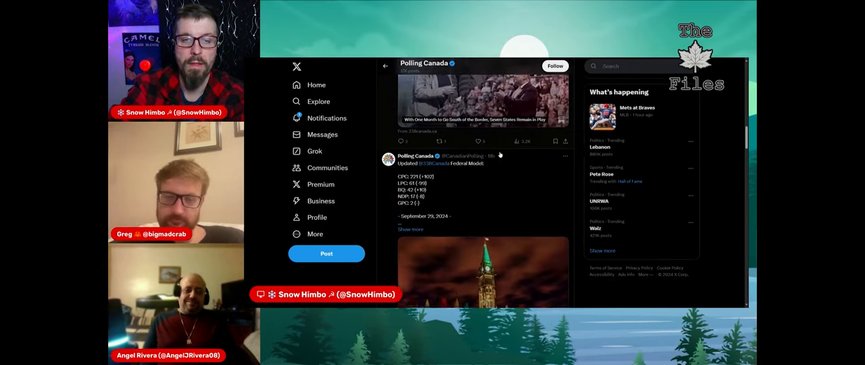
pyautogui.scroll(-3)
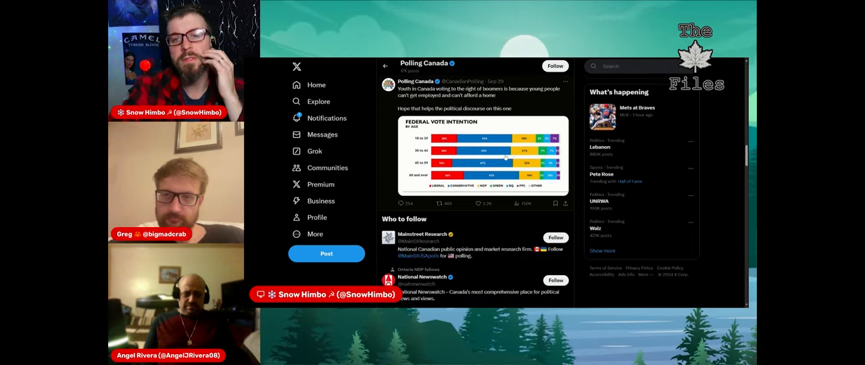
pyautogui.scroll(-3)
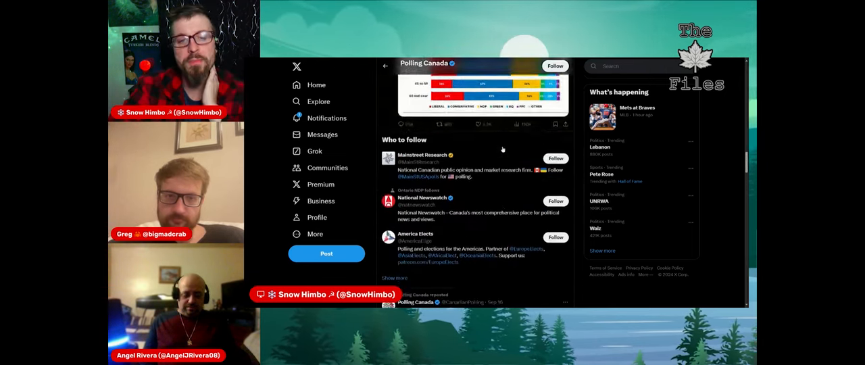
pyautogui.scroll(-3)
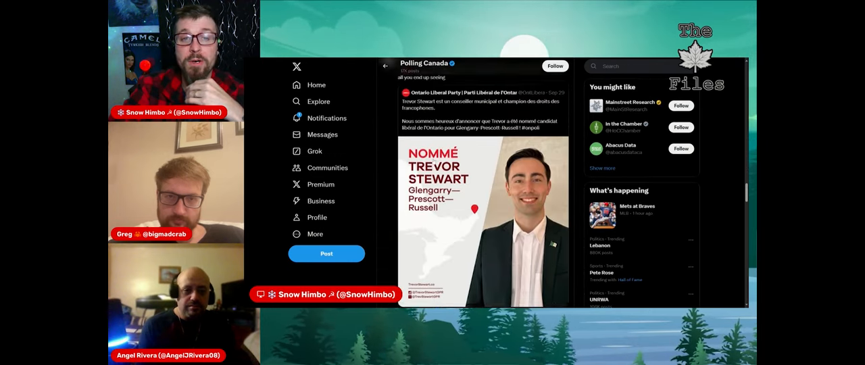
pyautogui.scroll(-3)
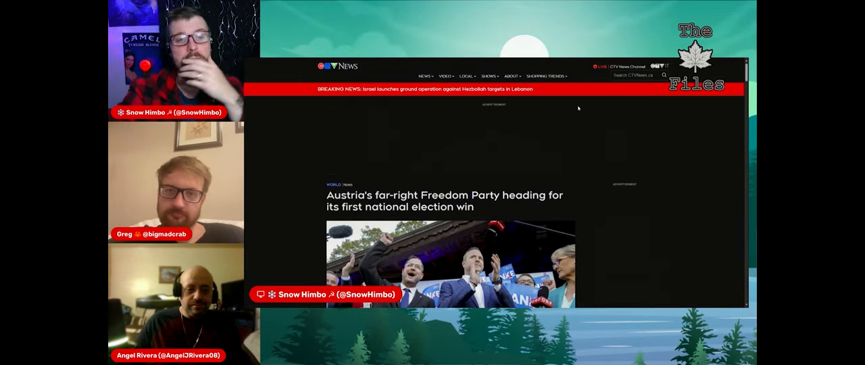
pyautogui.scroll(-3)
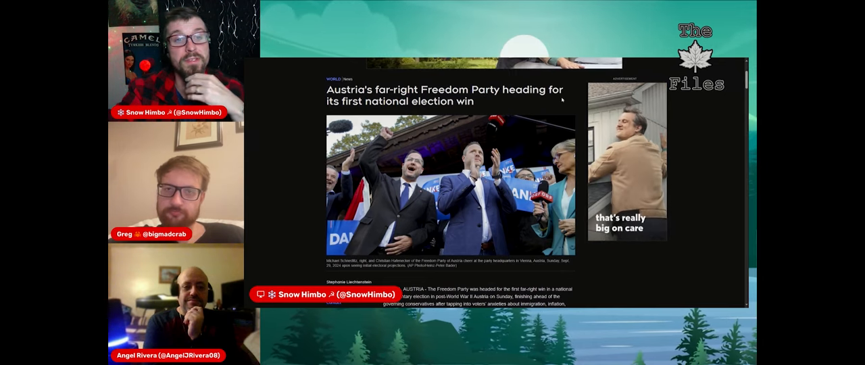
pyautogui.scroll(-3)
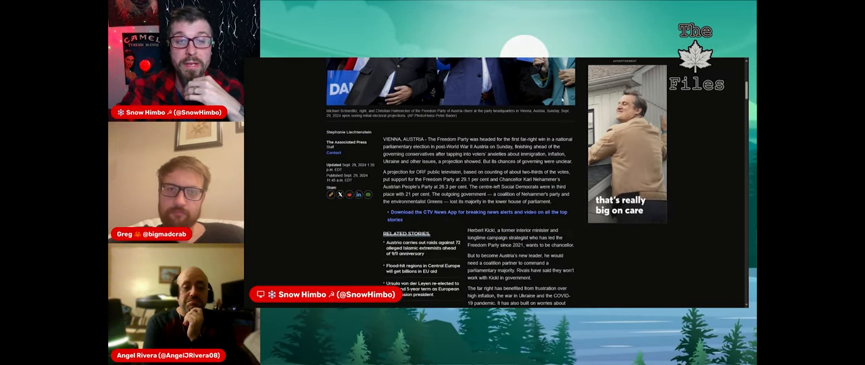
pyautogui.scroll(-3)
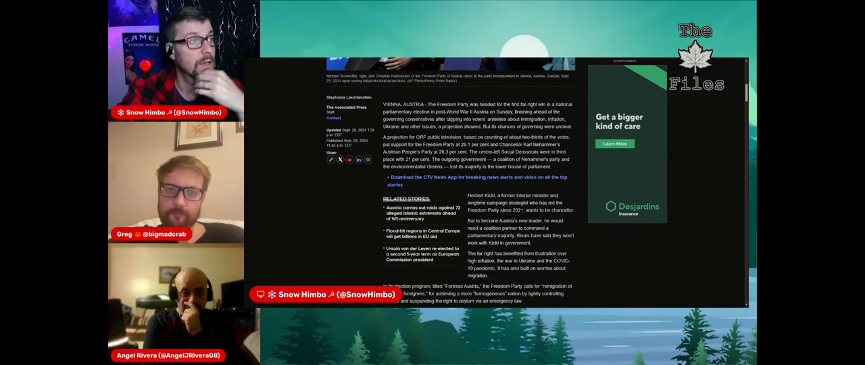
pyautogui.scroll(-3)
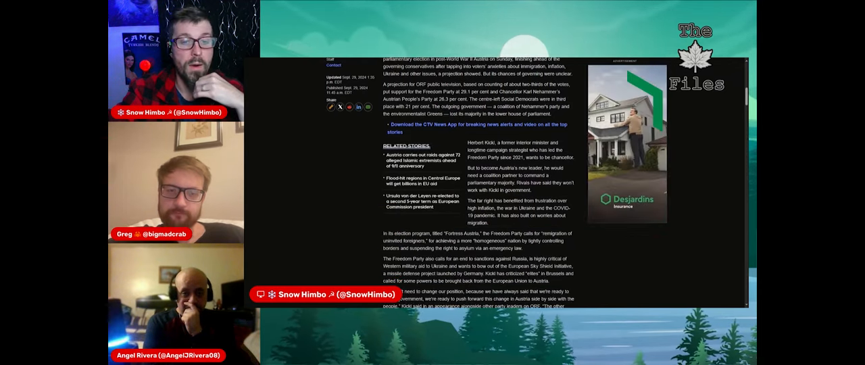
pyautogui.scroll(-3)
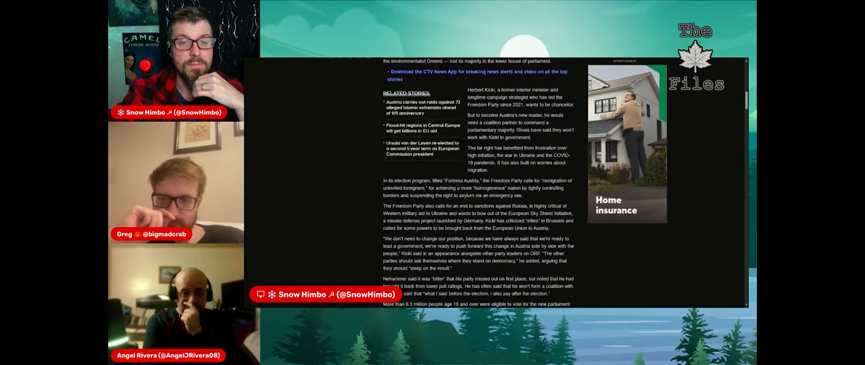
pyautogui.scroll(-3)
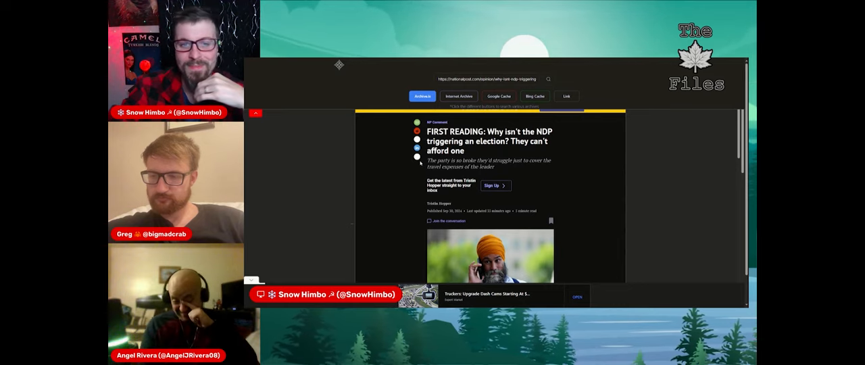
# Step: Drag within the archived National Post NDP article to bring its headline and byline into view
pyautogui.moveTo(422, 160); pyautogui.dragTo(552, 162)
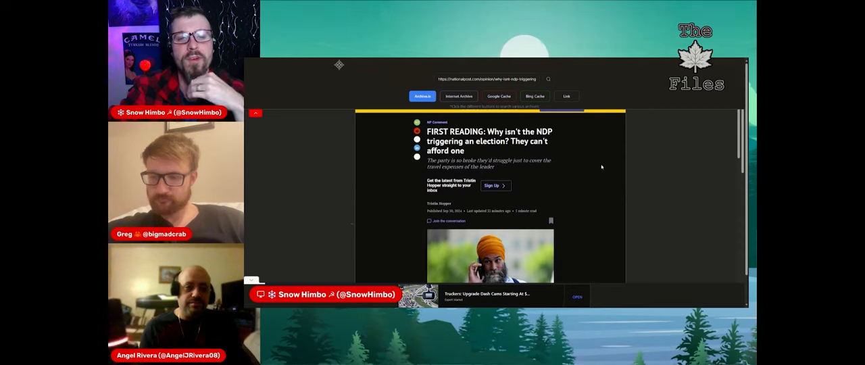
pyautogui.scroll(-3)
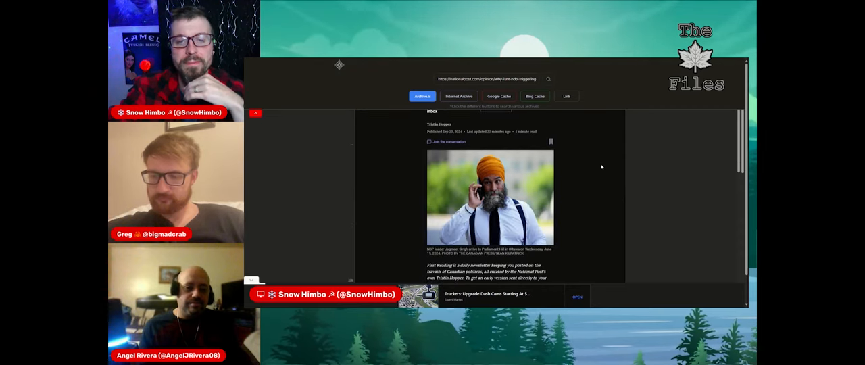
pyautogui.scroll(-3)
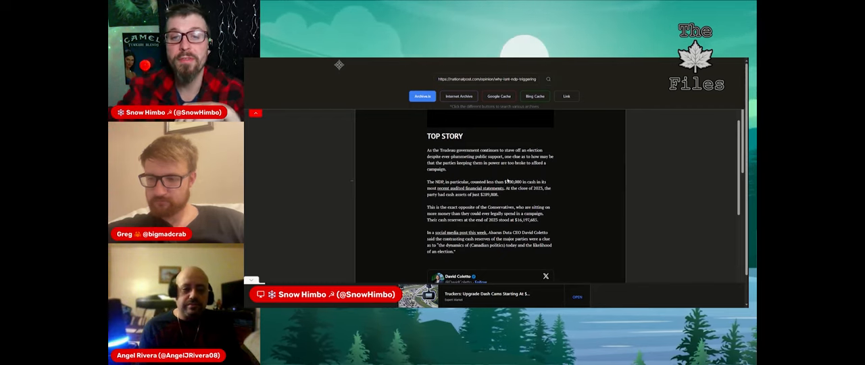
pyautogui.doubleClick(508, 181)
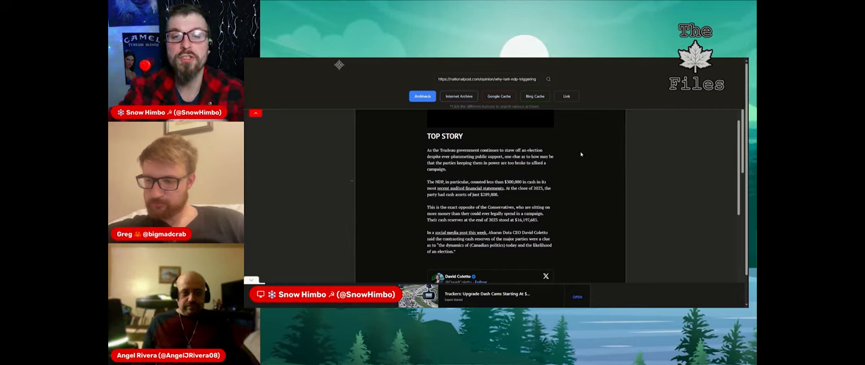
pyautogui.scroll(-3)
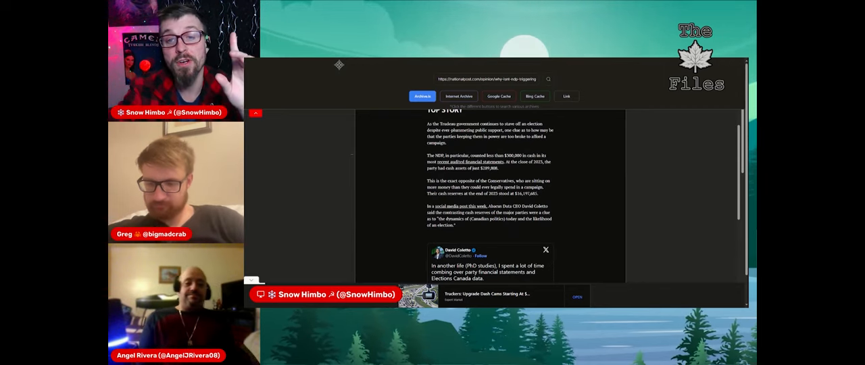
pyautogui.moveTo(575, 160)
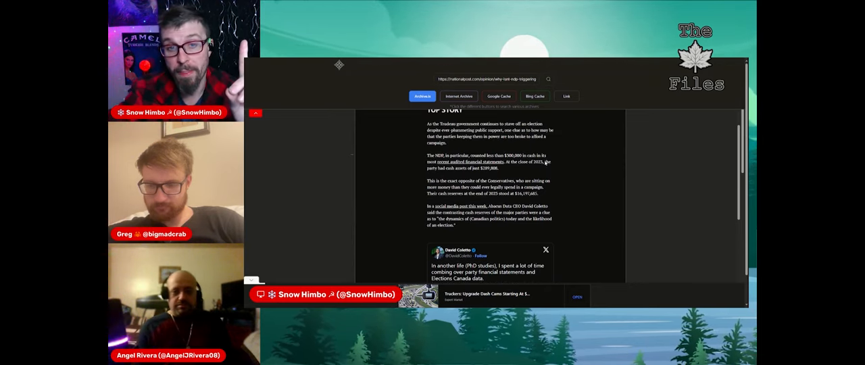
pyautogui.moveTo(429, 155); pyautogui.dragTo(540, 193)
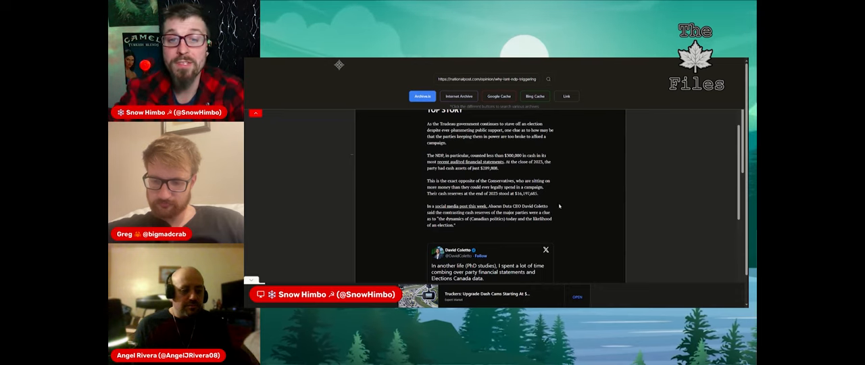
pyautogui.scroll(-3)
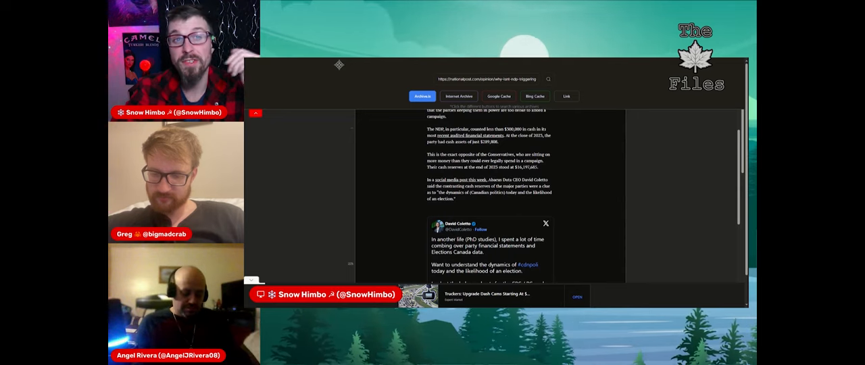
# Step: Scroll the archived article down to David Coletto's embedded post on party finances
pyautogui.scroll(-3)
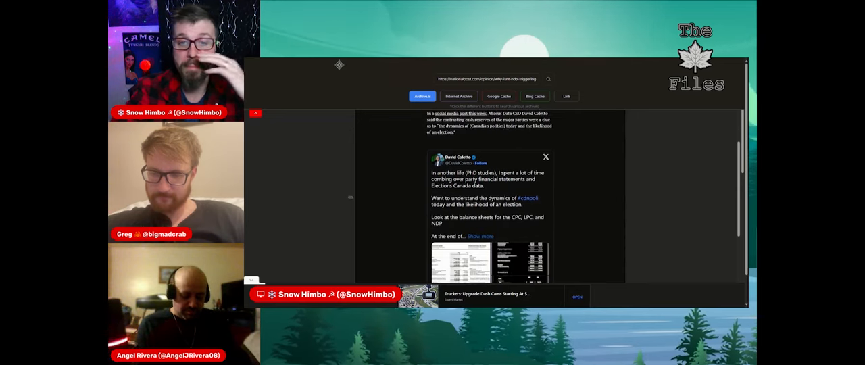
pyautogui.scroll(-3)
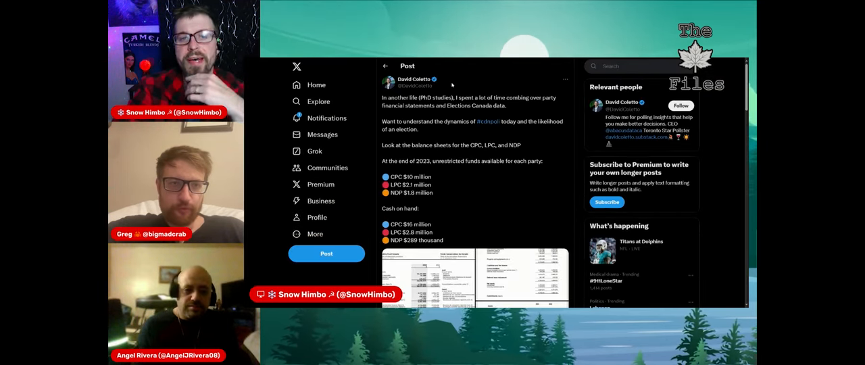
# Step: Scroll through Coletto's post on CPC, LPC and NDP funds, cash on hand and balance sheets
pyautogui.scroll(-3)
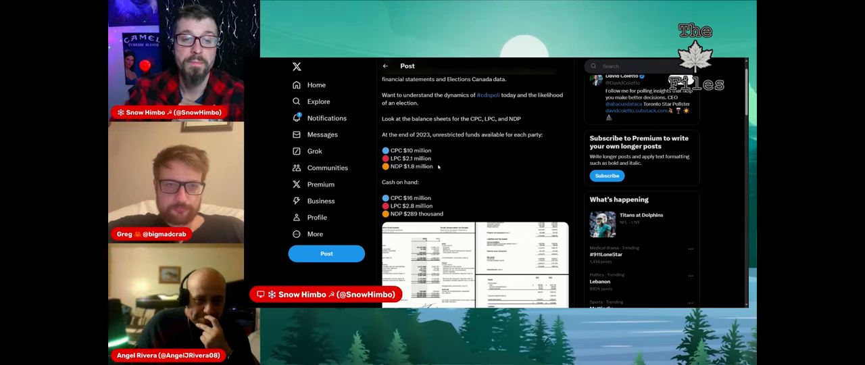
pyautogui.scroll(-3)
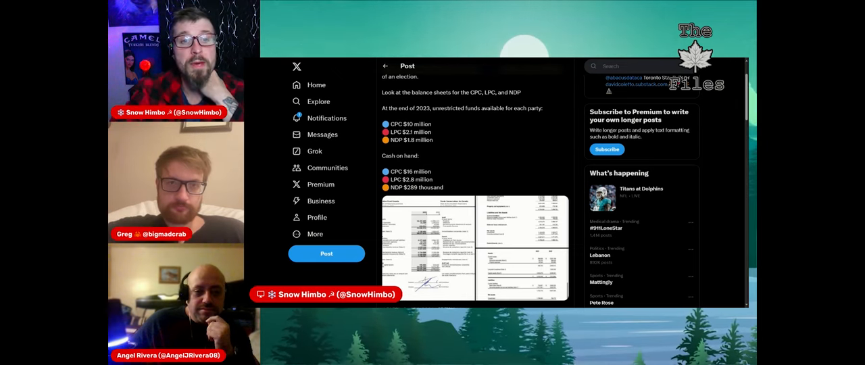
pyautogui.scroll(-3)
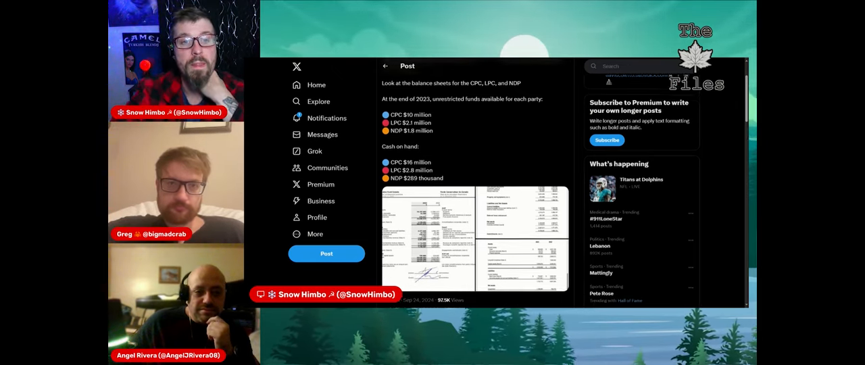
pyautogui.scroll(-3)
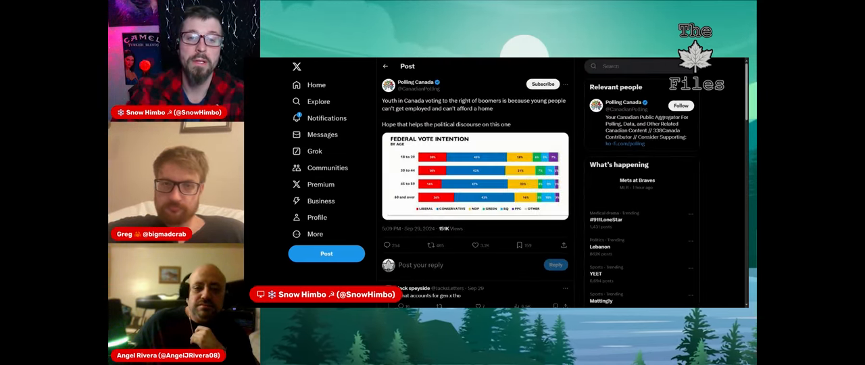
# Step: Scroll past the Federal Vote Intention by Age chart toward the post's replies
pyautogui.scroll(-3)
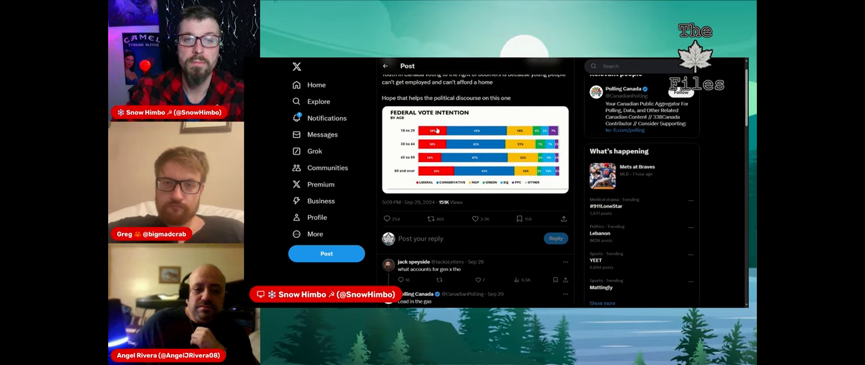